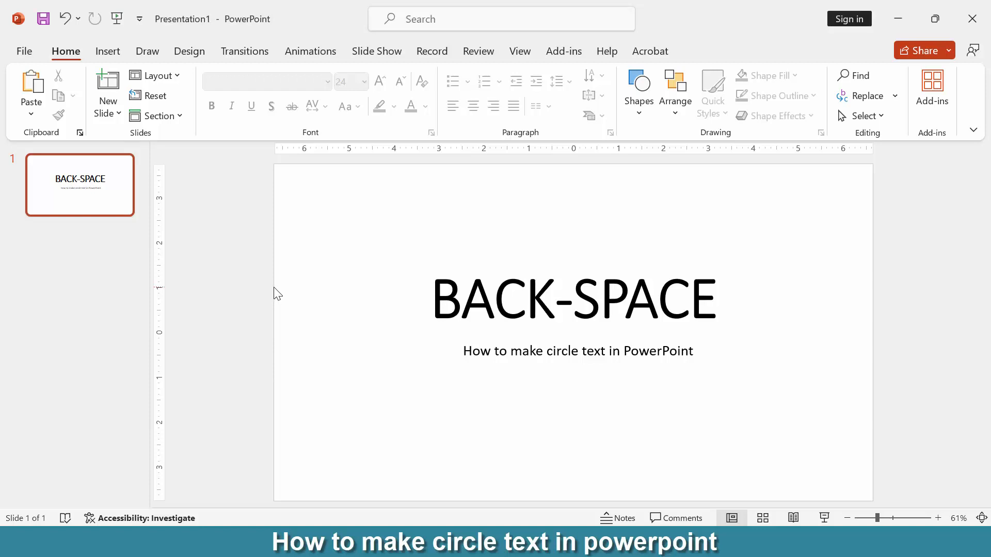
mouse_move(275, 296)
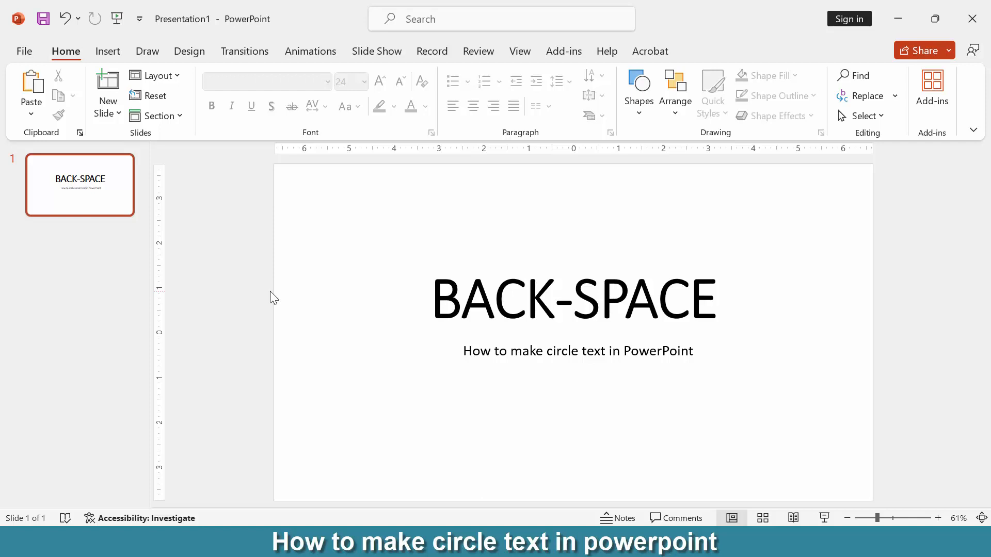
mouse_move(270, 303)
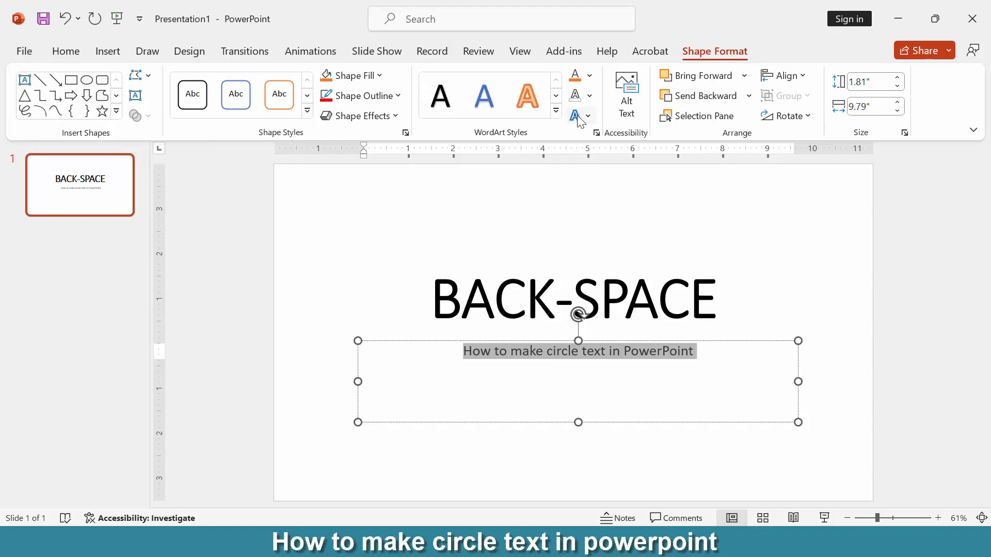
Open Text Effects for the subtitle to show the Transform follow-path circle shapes.
click(577, 116)
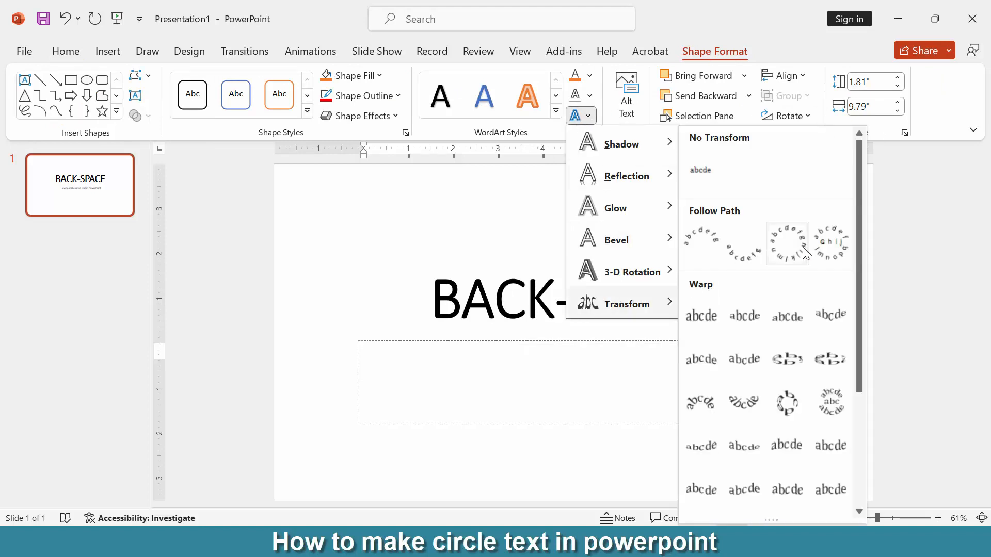
click(787, 243)
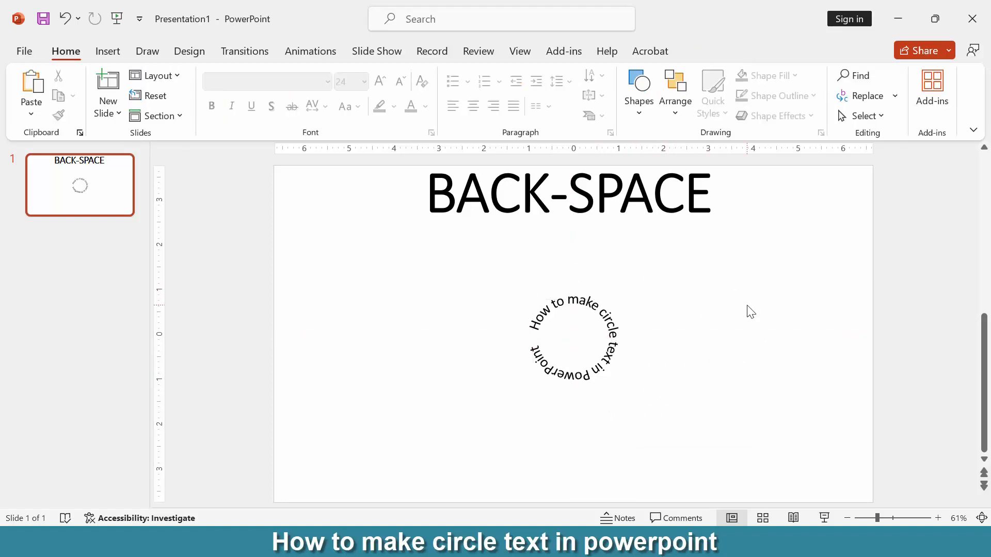
mouse_move(746, 315)
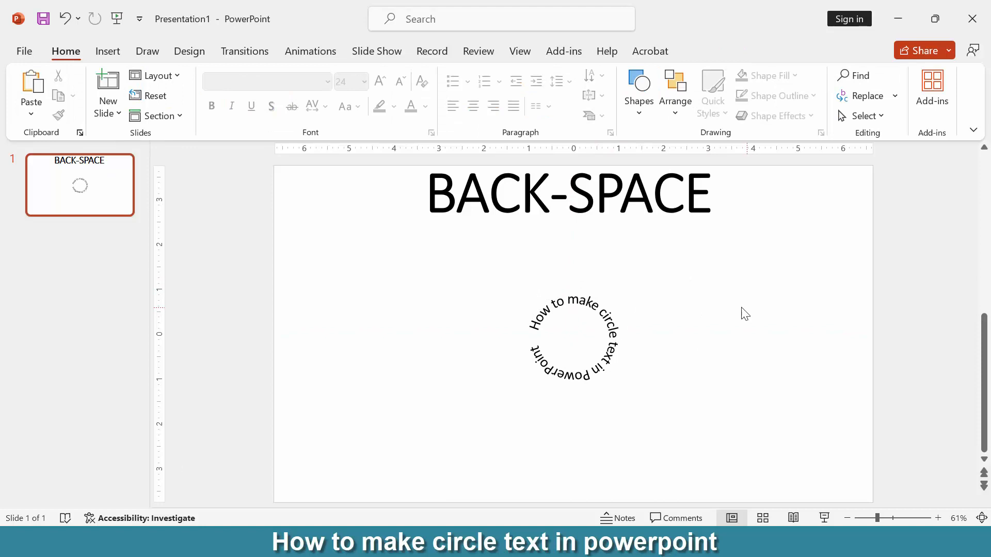
Reposition the BACK-SPACE title just above the circular subtitle, then deselect to view the slide.
click(571, 338)
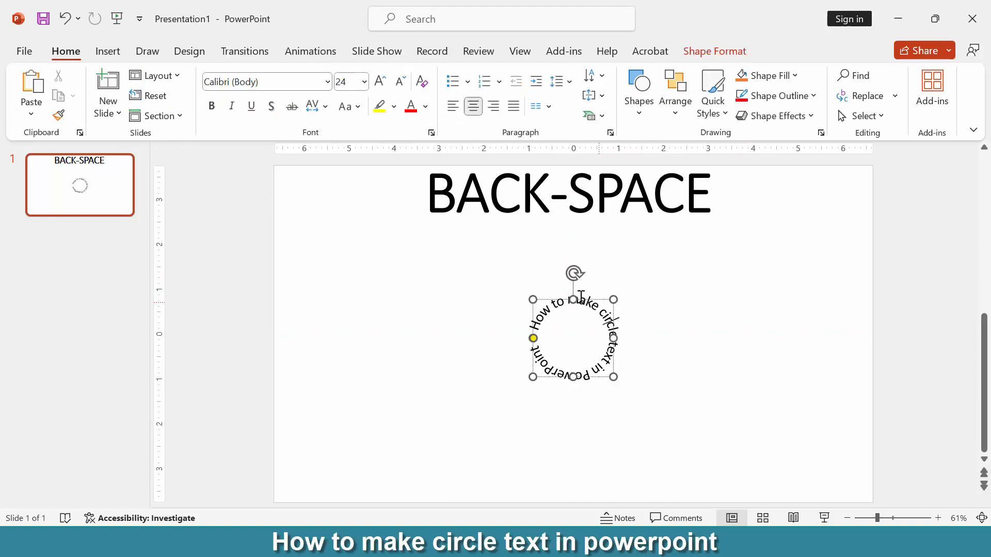
click(719, 309)
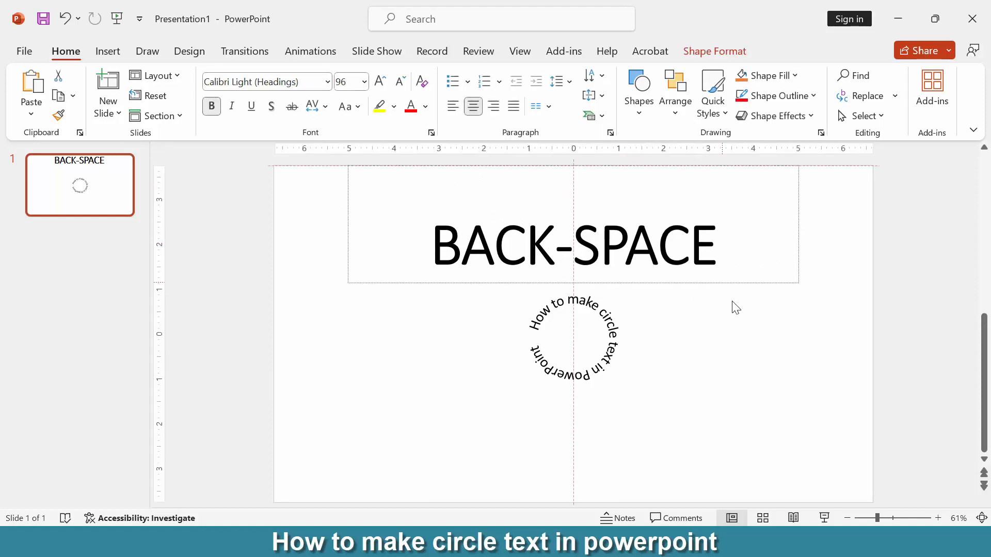
click(738, 340)
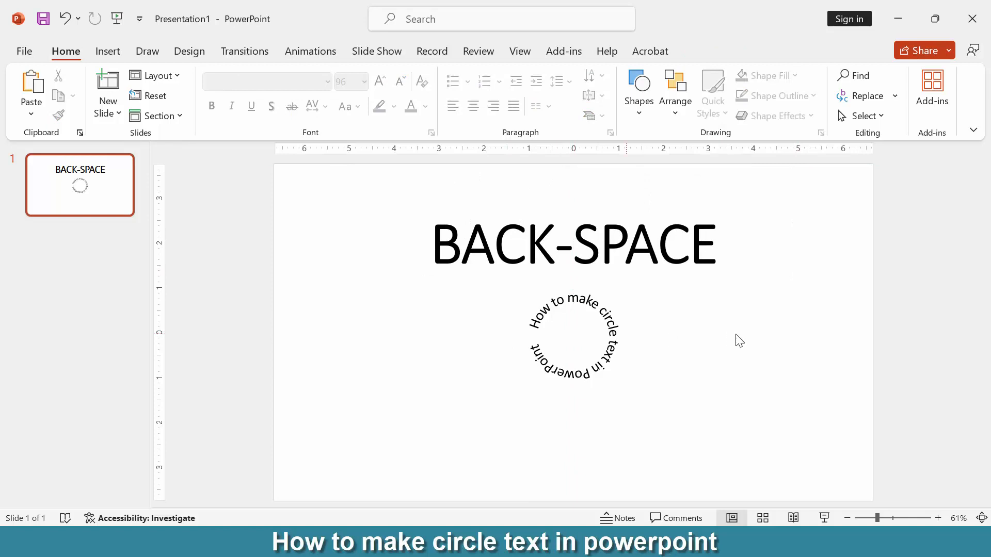